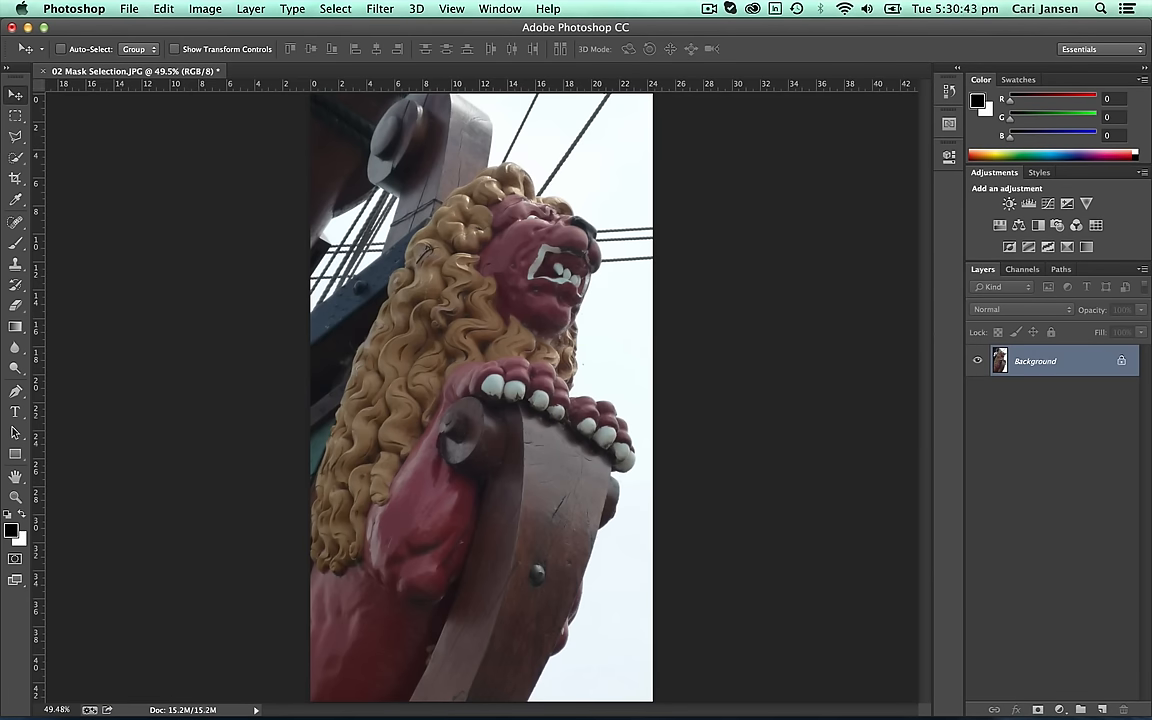
mouse_move(105, 325)
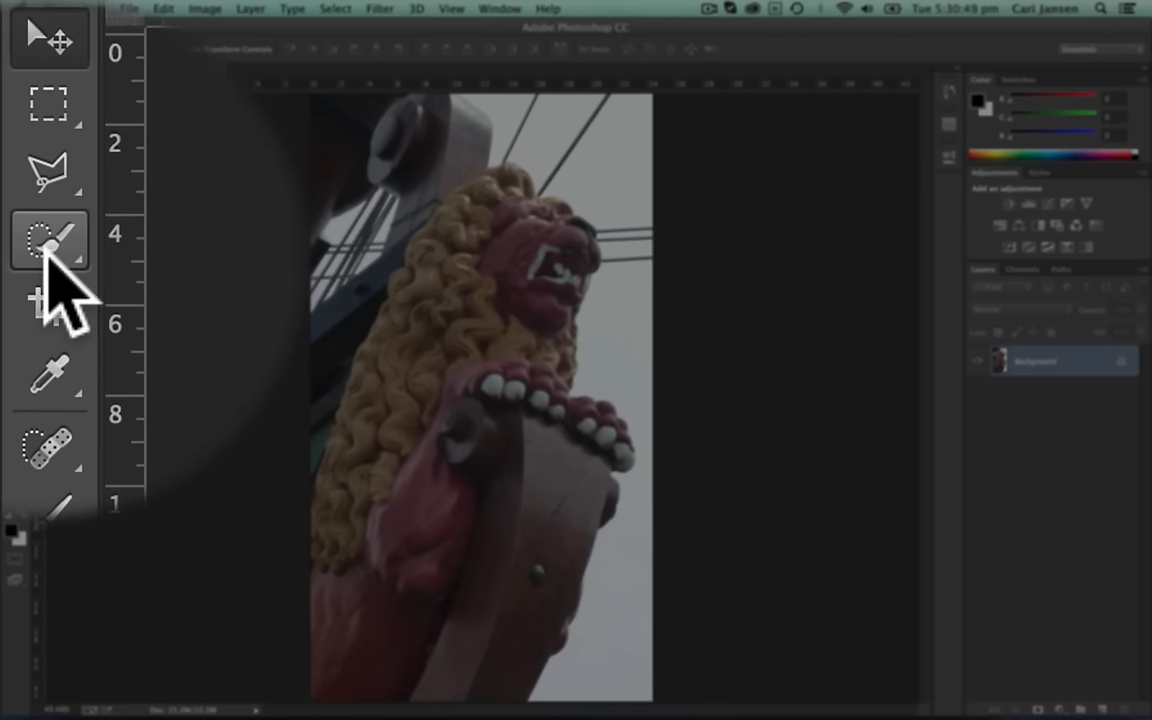
mouse_move(48, 255)
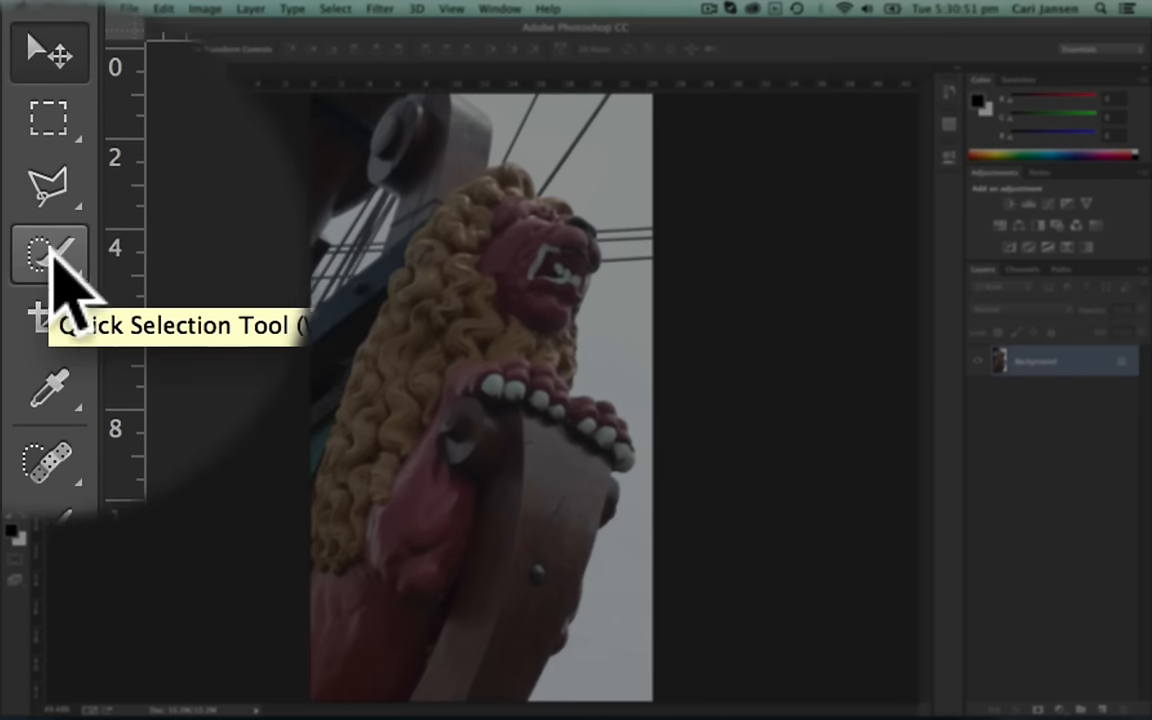
Switch to the Quick Selection Tool from the selection tool group
right_click(48, 255)
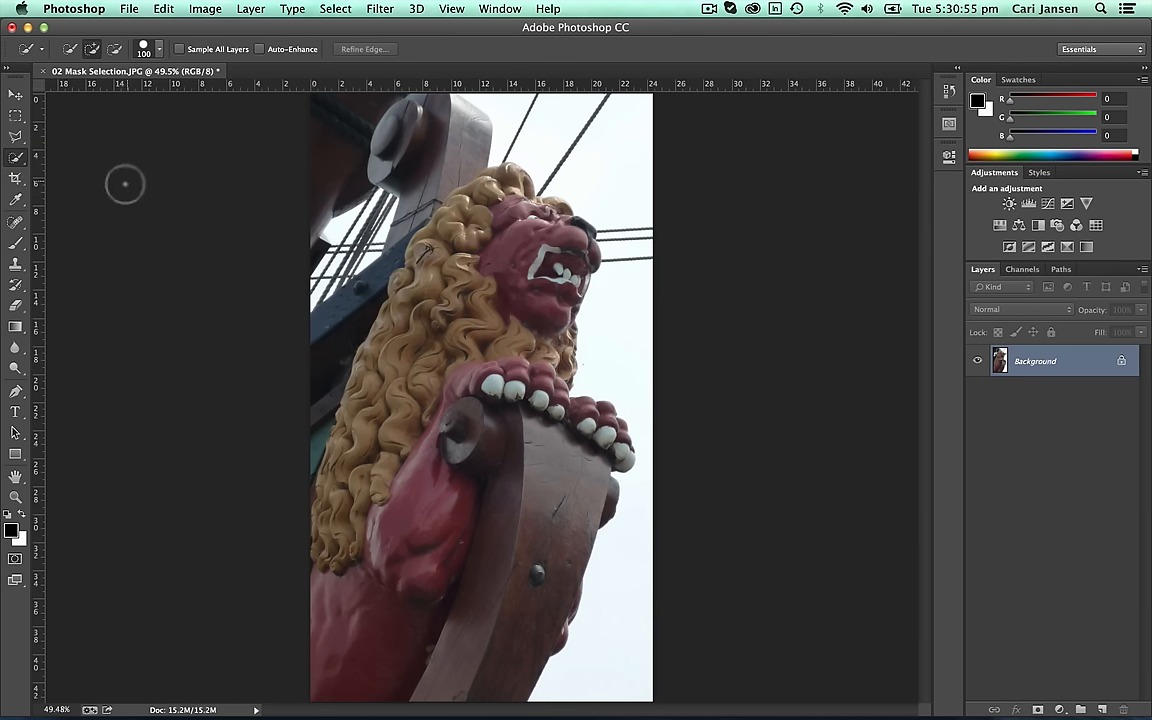
mouse_move(128, 195)
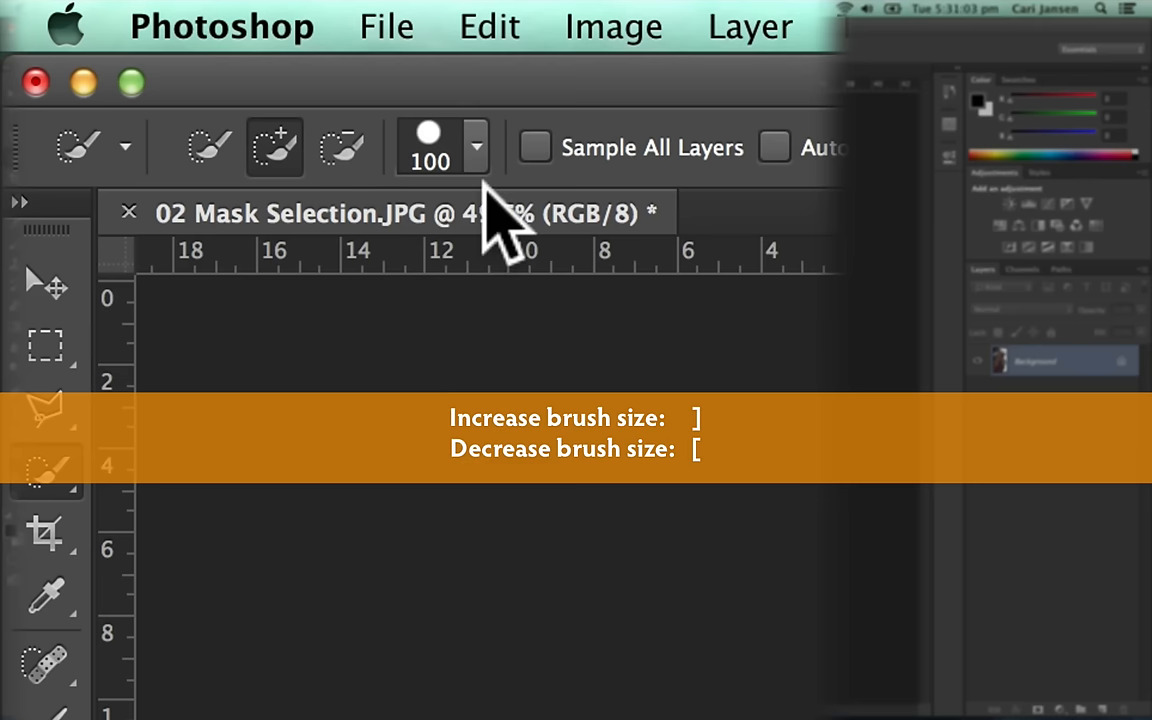
Shrink the Quick Selection brush size to 58 px
click(476, 146)
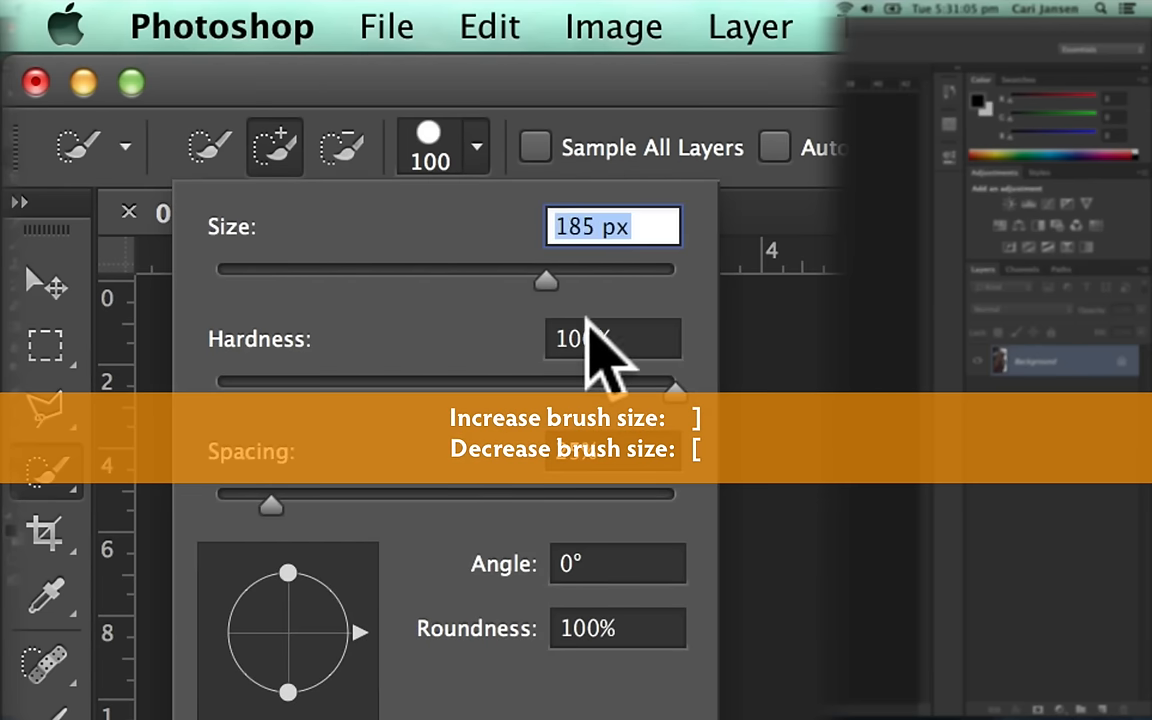
drag(545, 280, 357, 280)
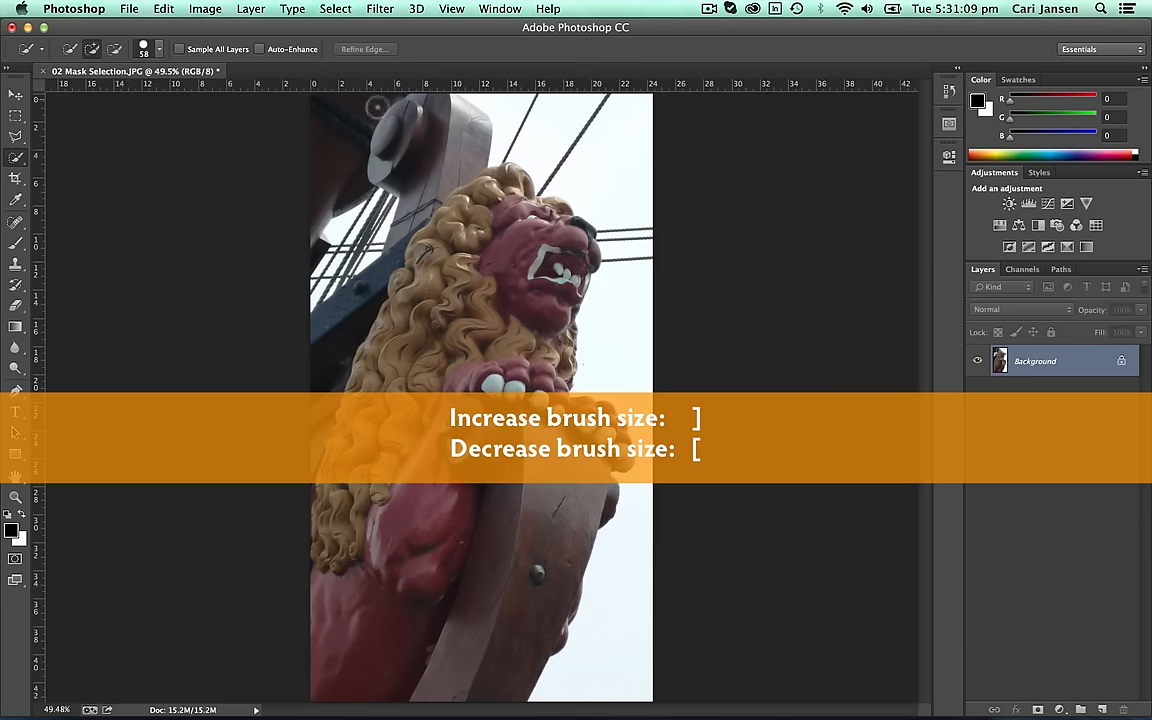
mouse_move(483, 212)
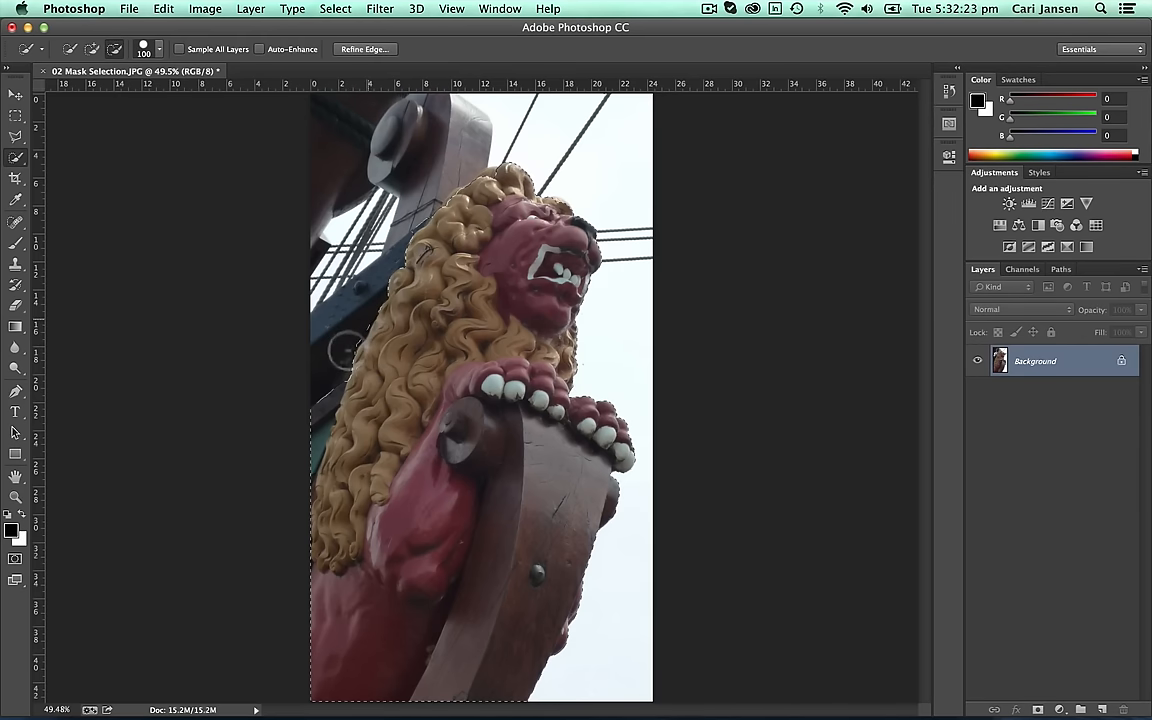
mouse_move(305, 452)
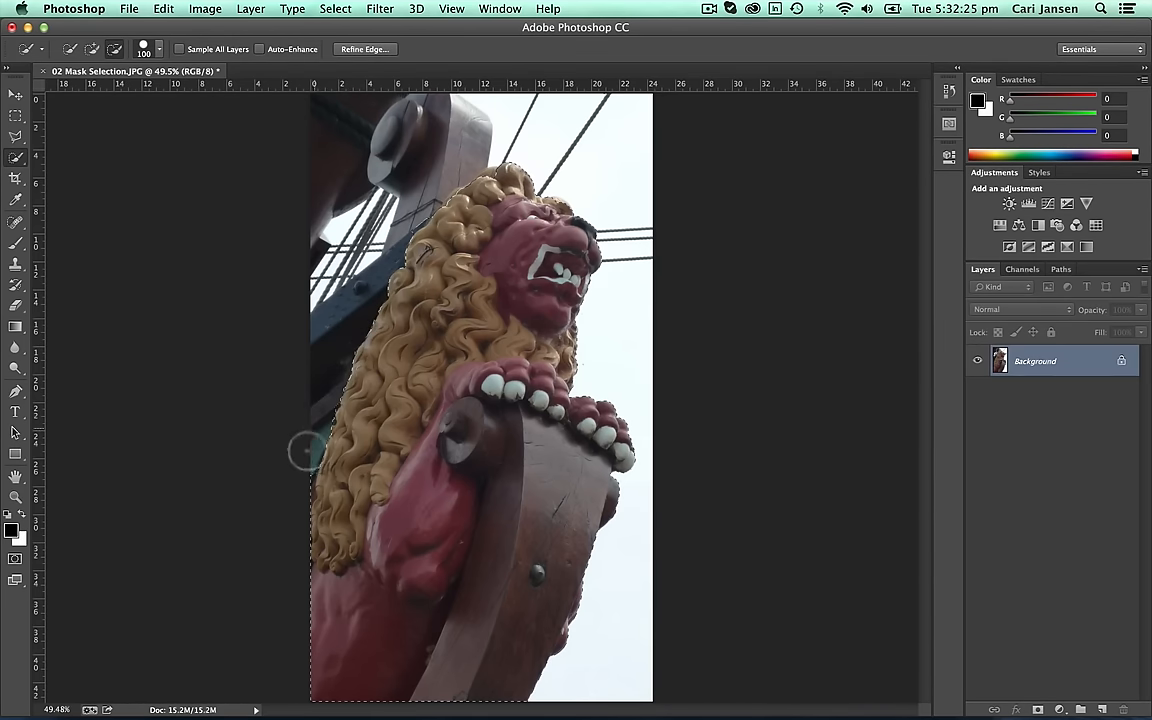
mouse_move(285, 351)
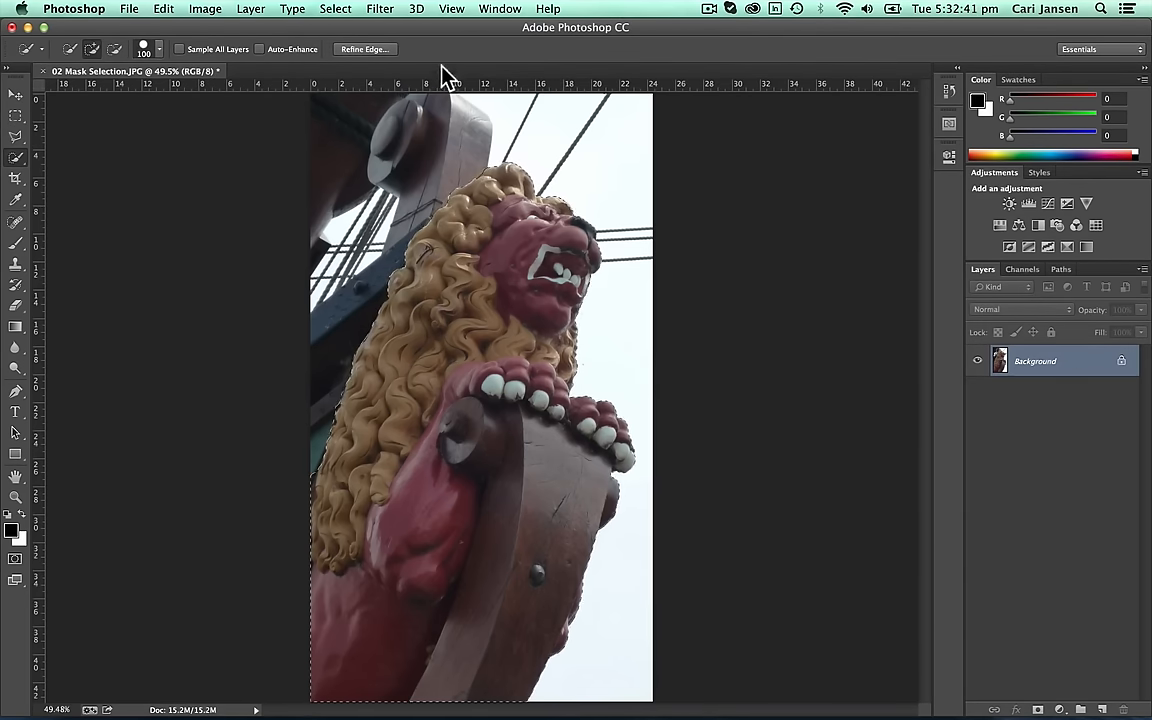
In Refine Edge, set Smooth to 42 and Shift Edge to -20
click(364, 48)
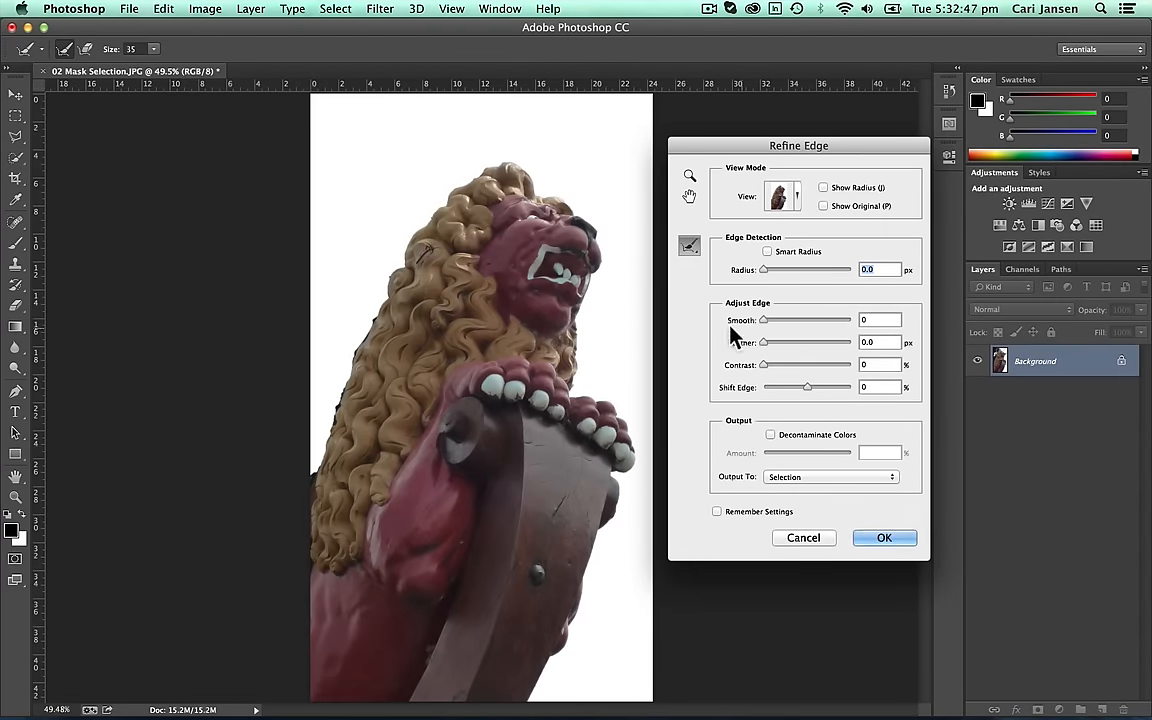
mouse_move(790, 320)
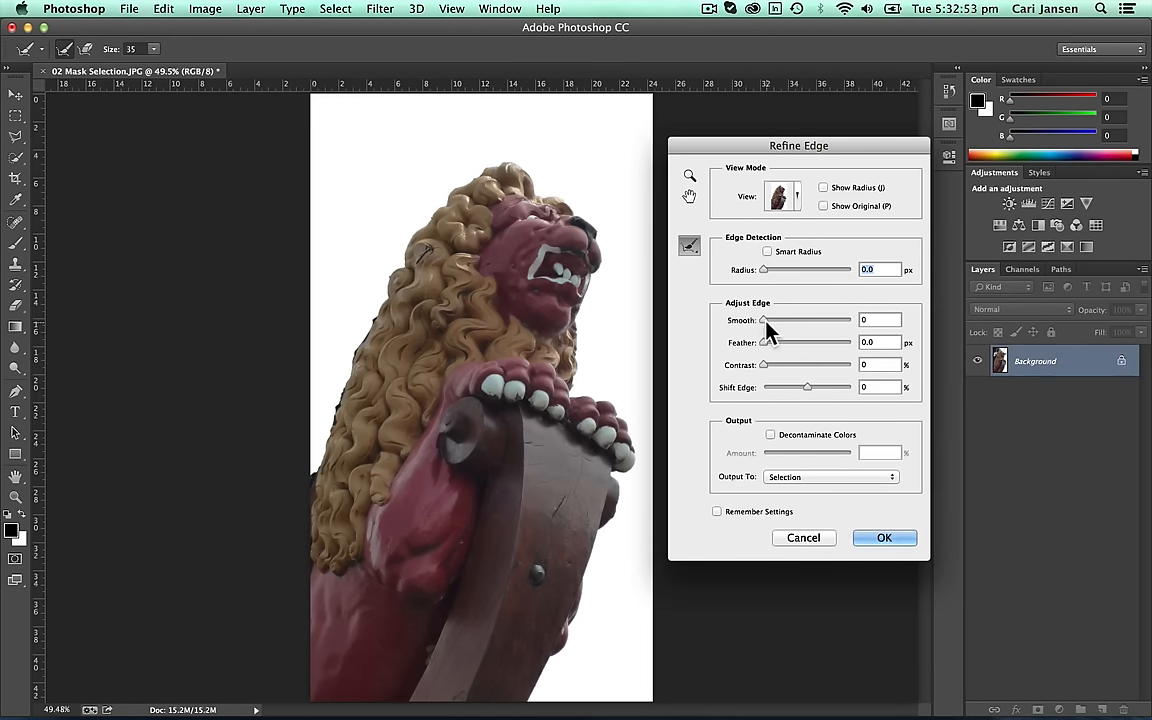
drag(767, 320, 778, 320)
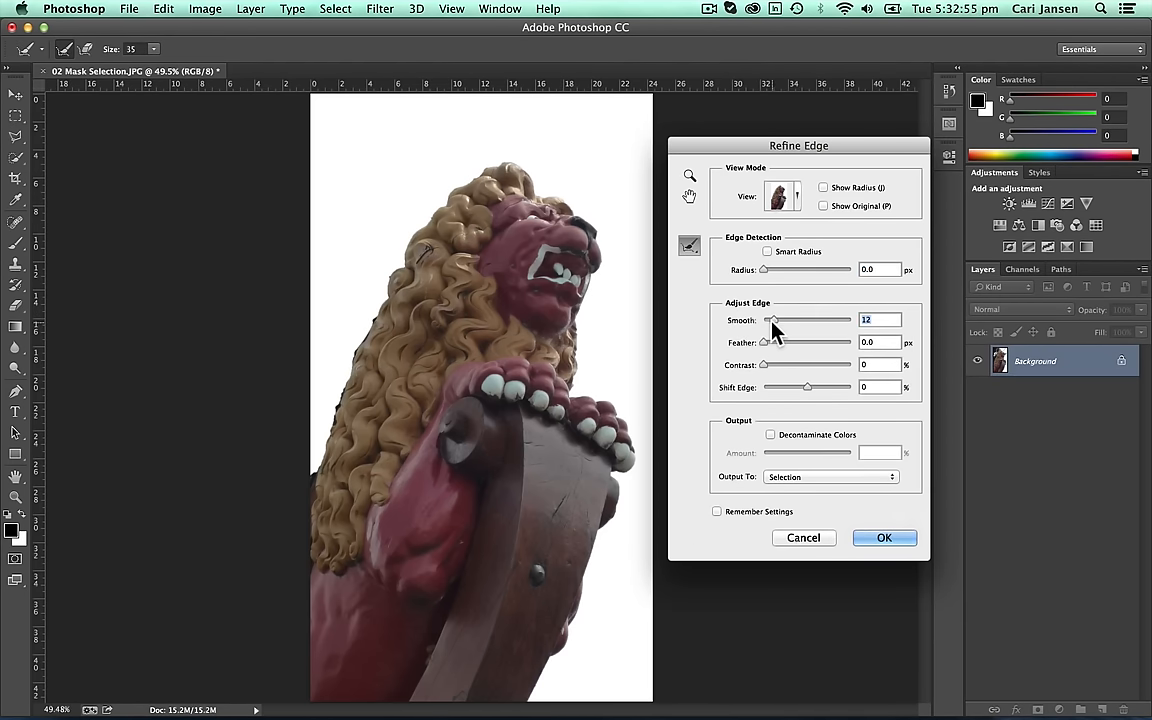
drag(773, 320, 785, 320)
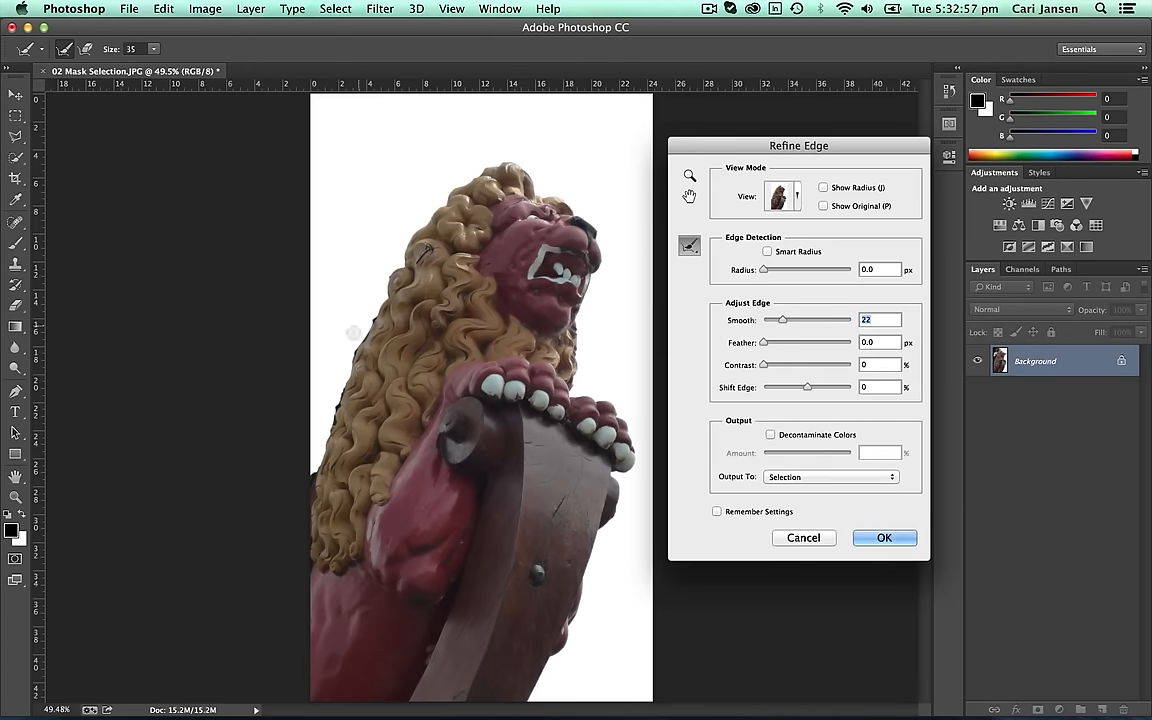
mouse_move(308, 484)
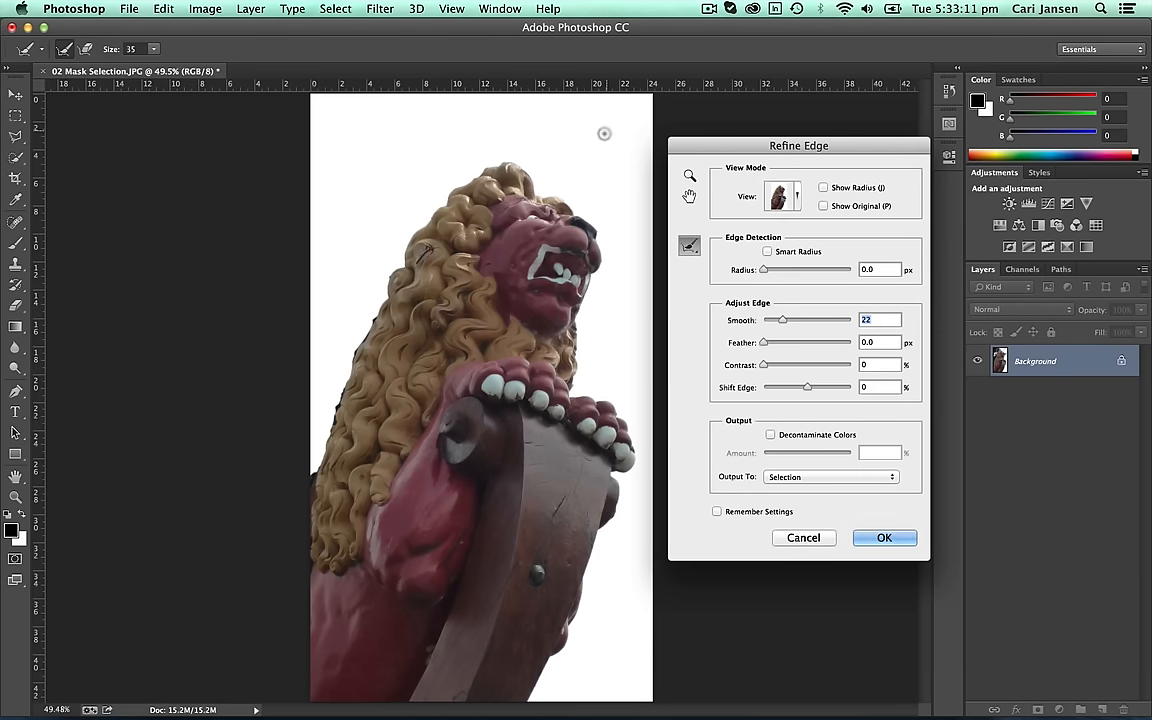
mouse_move(812, 255)
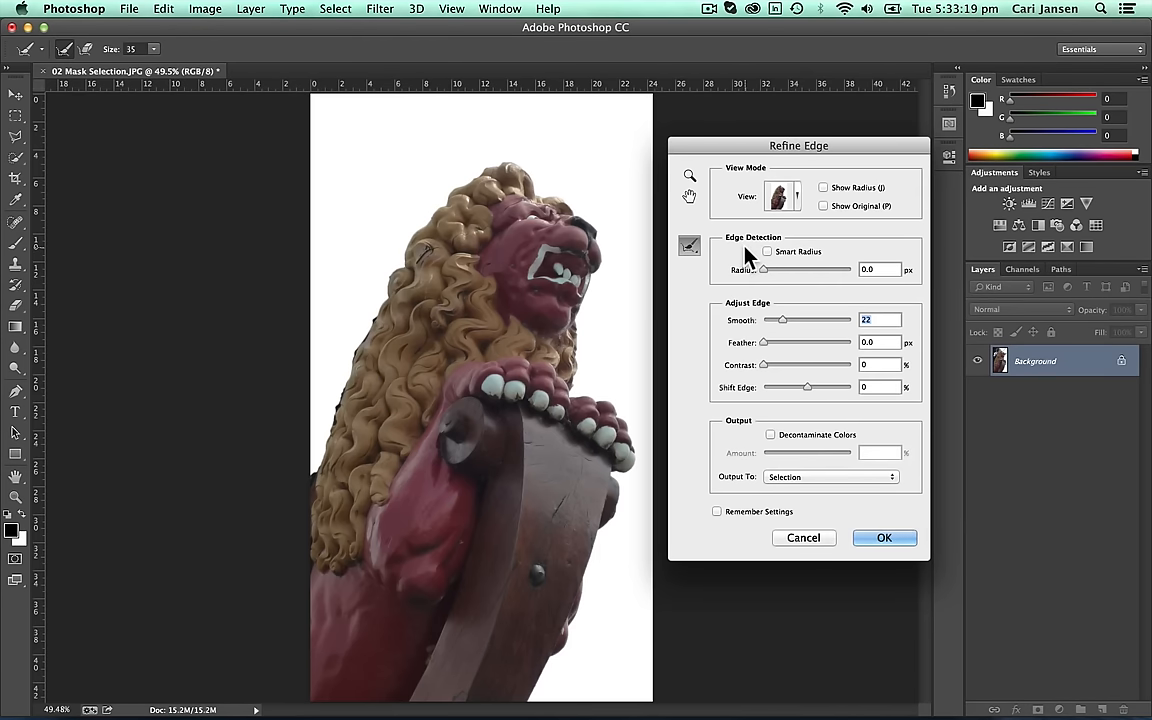
mouse_move(785, 328)
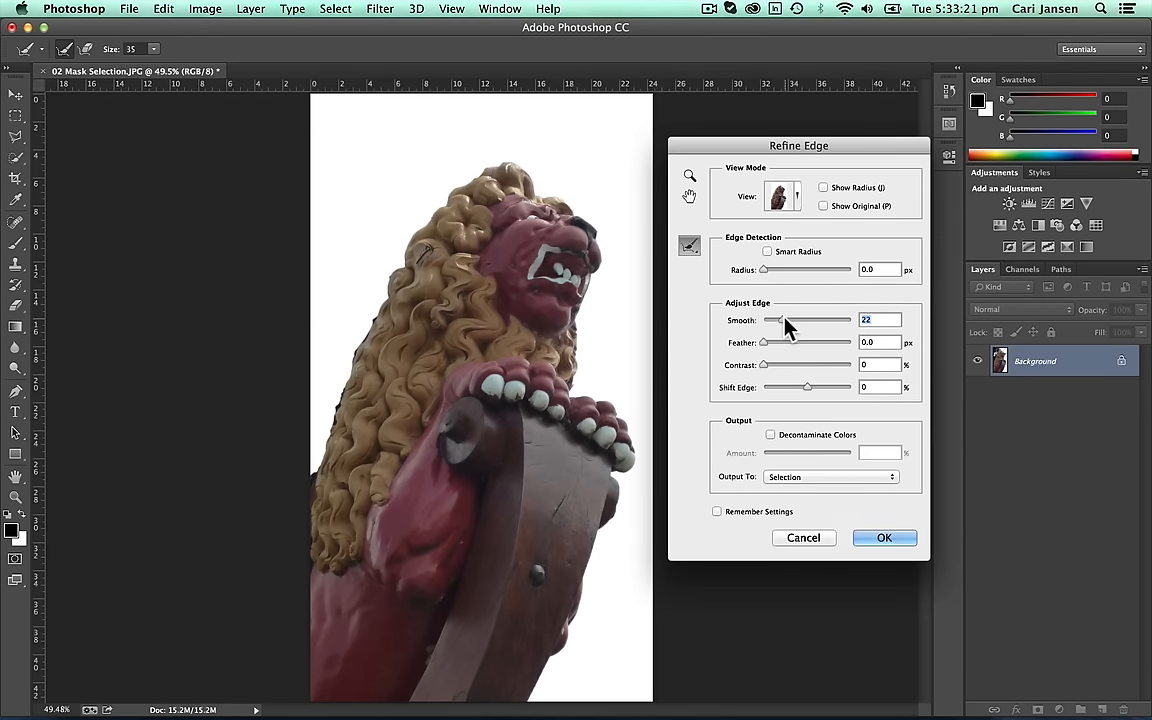
drag(782, 320, 800, 320)
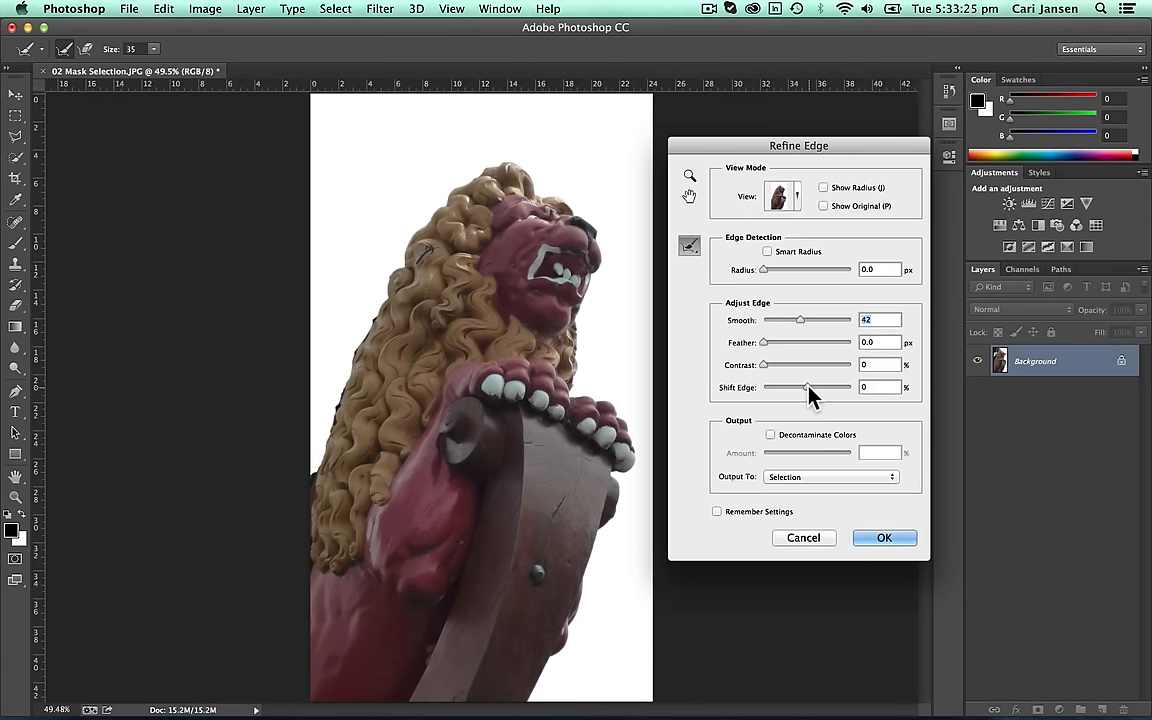
drag(808, 387, 795, 387)
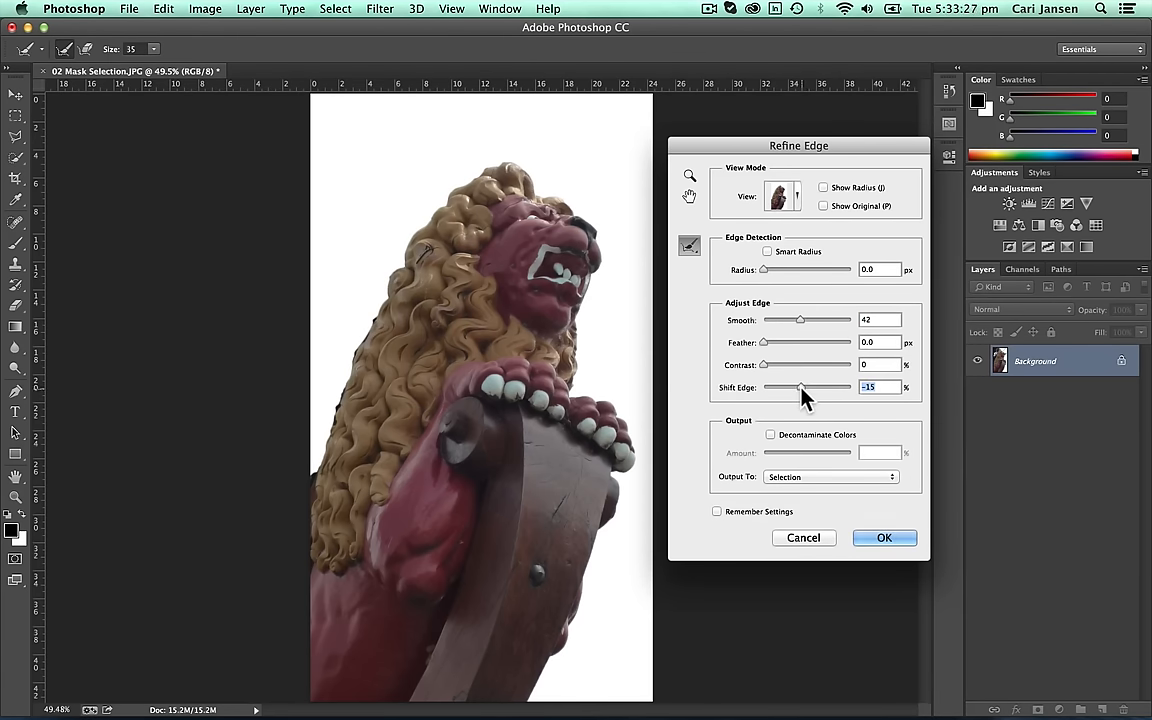
drag(805, 388, 798, 388)
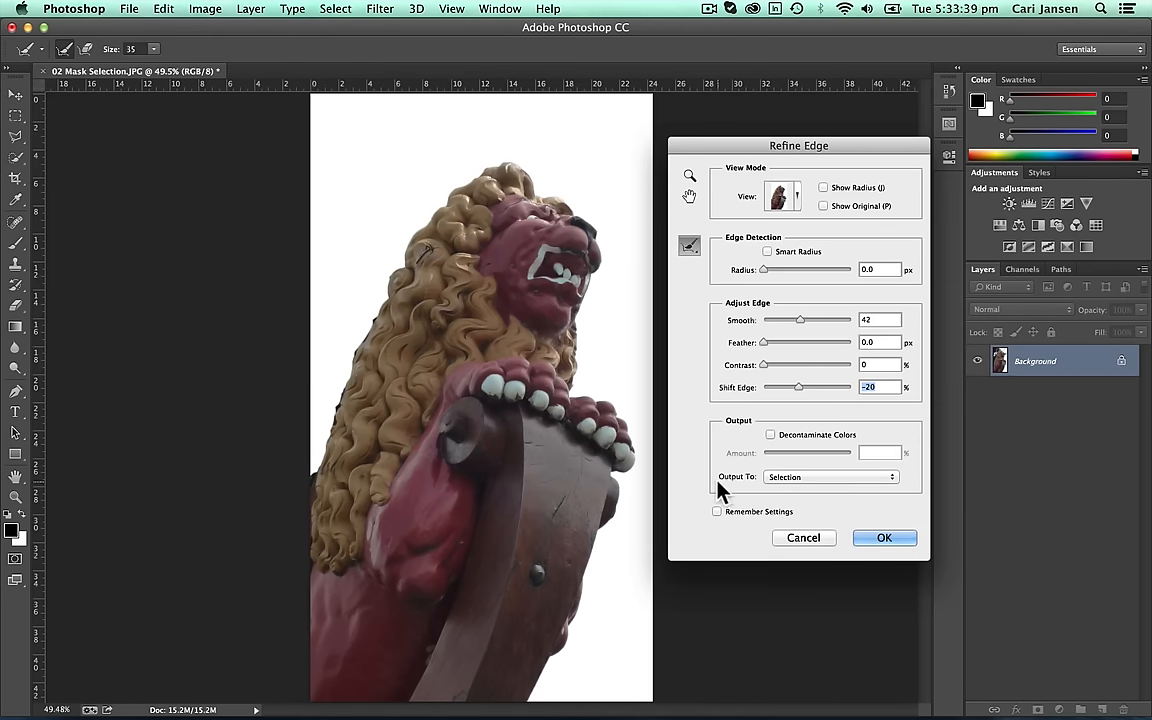
Output the refined lion selection to a layer mask on Layer 0
click(830, 476)
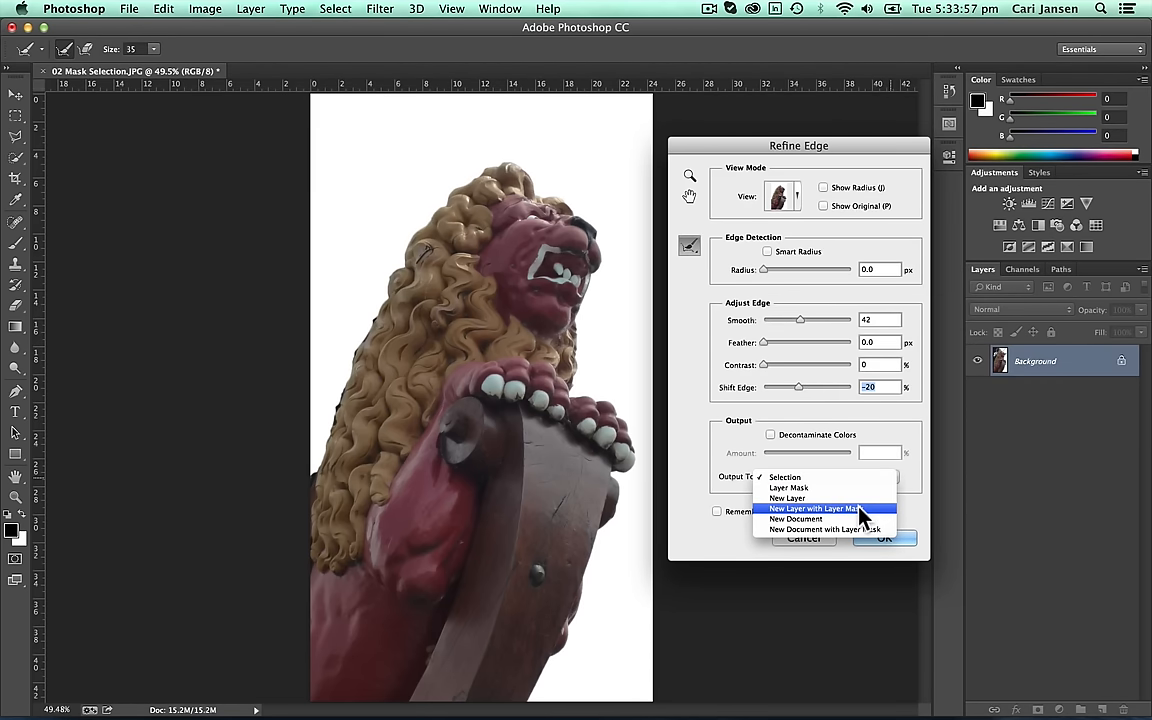
mouse_move(862, 489)
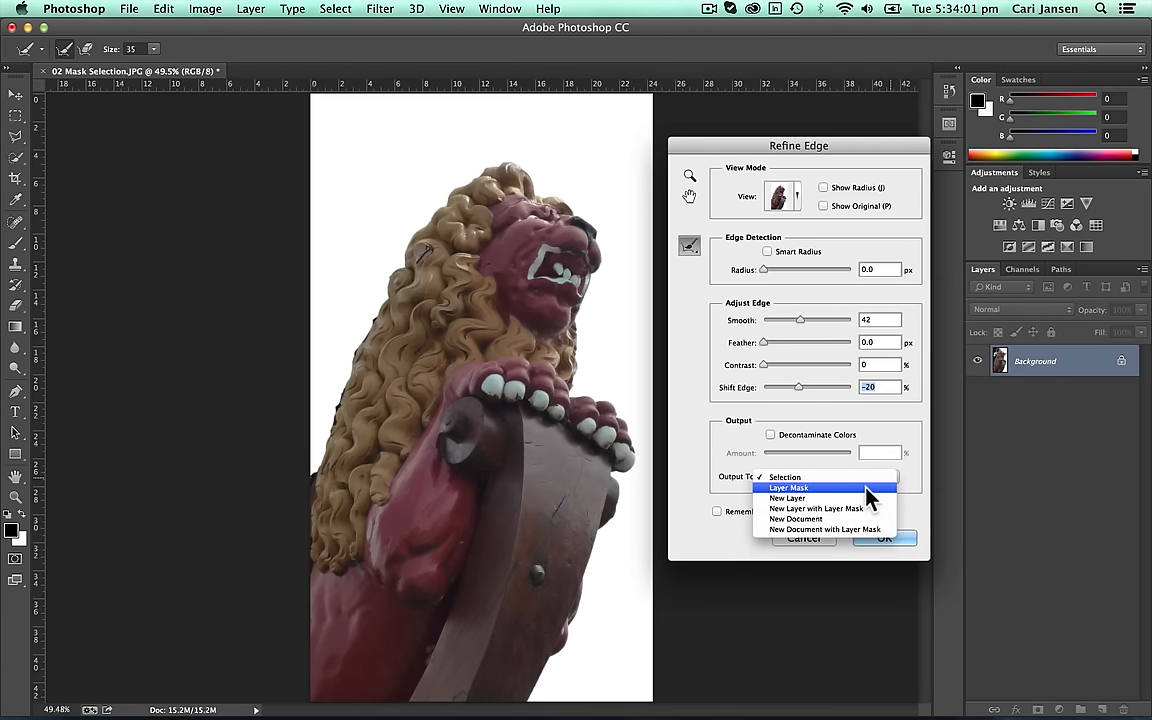
click(788, 487)
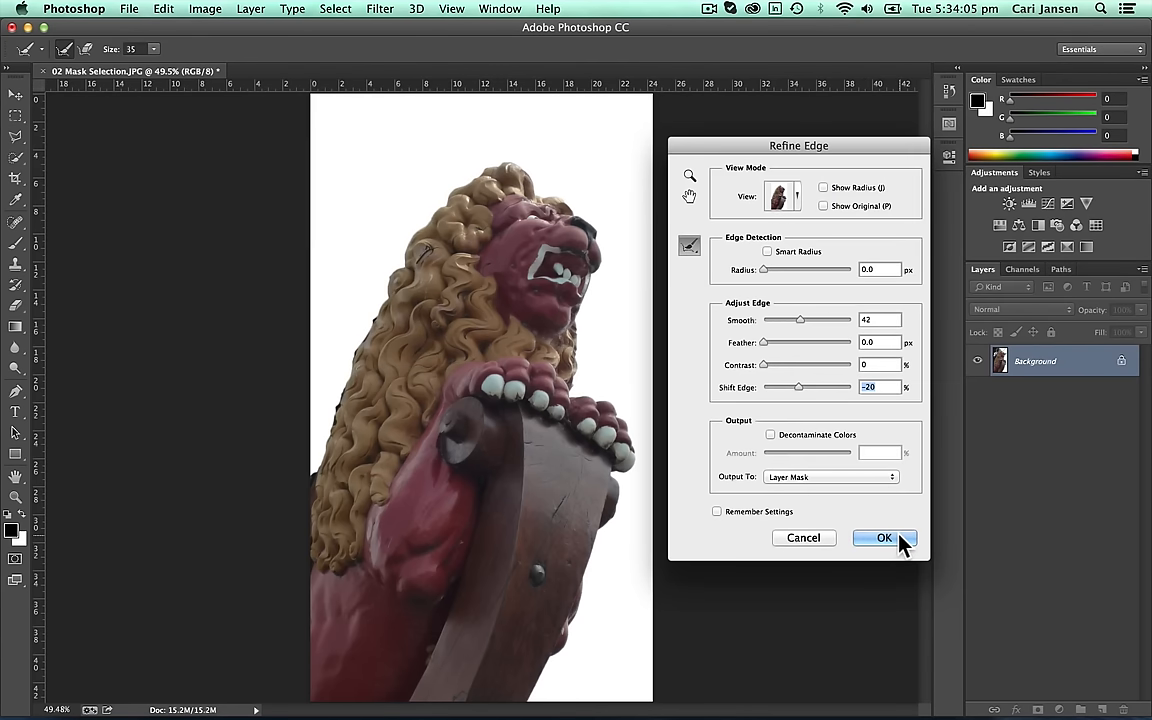
click(884, 538)
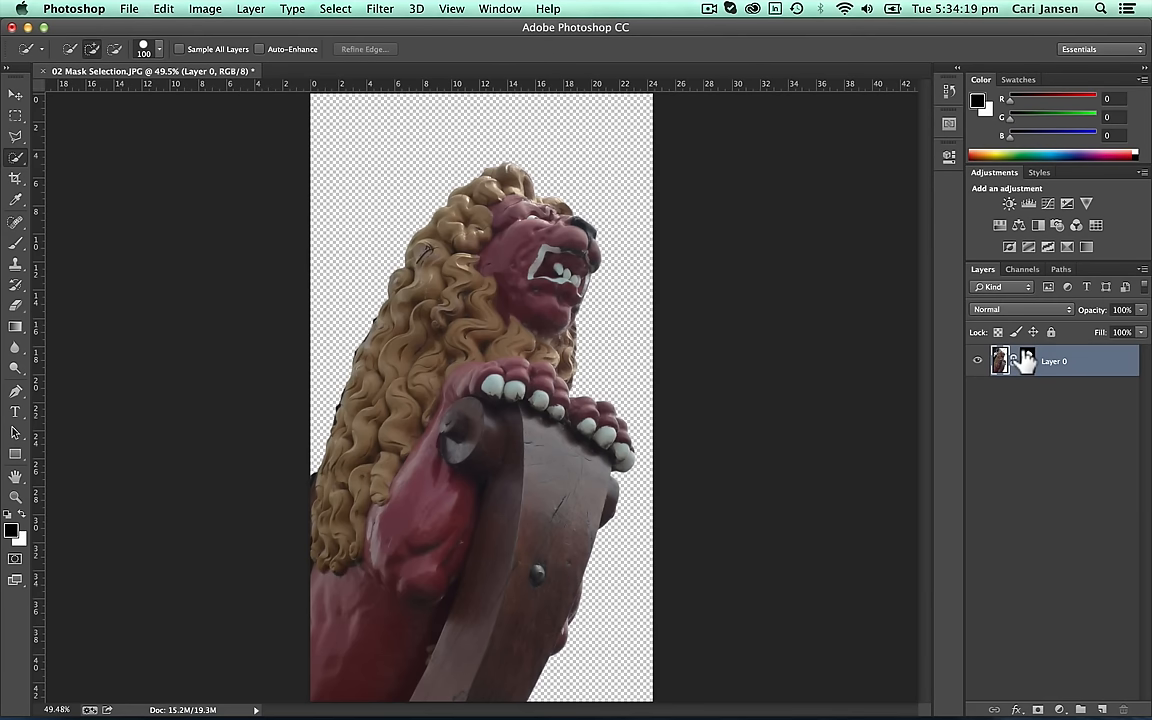
mouse_move(1025, 360)
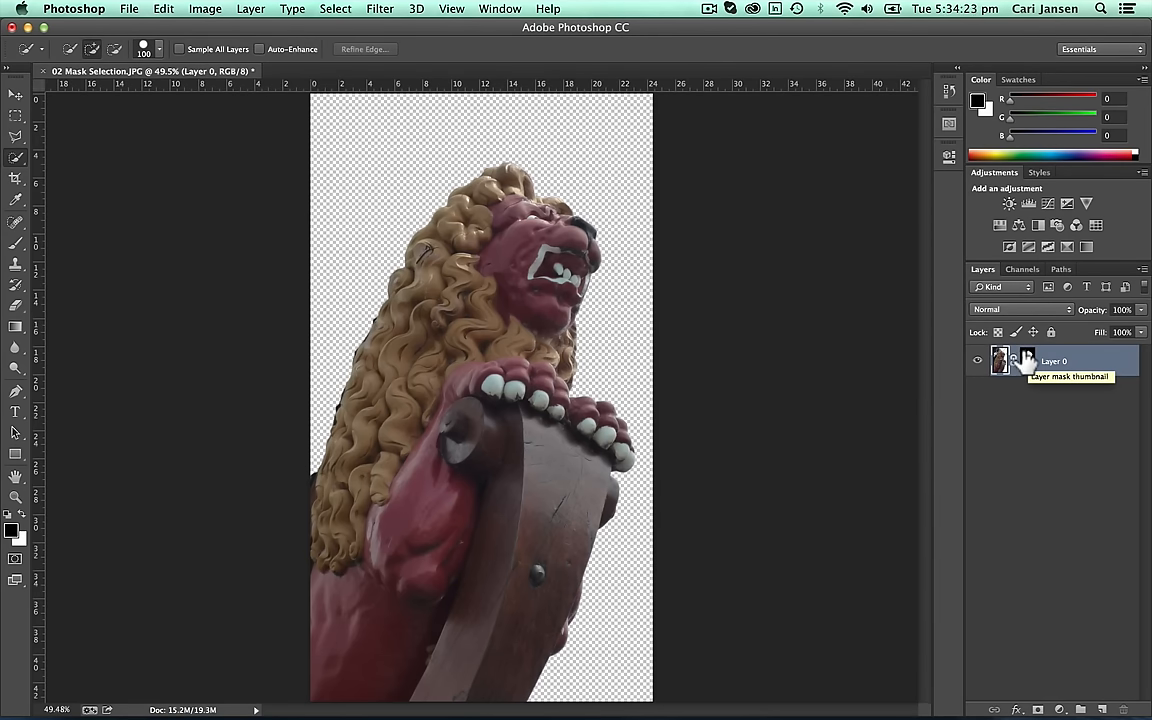
mouse_move(1024, 361)
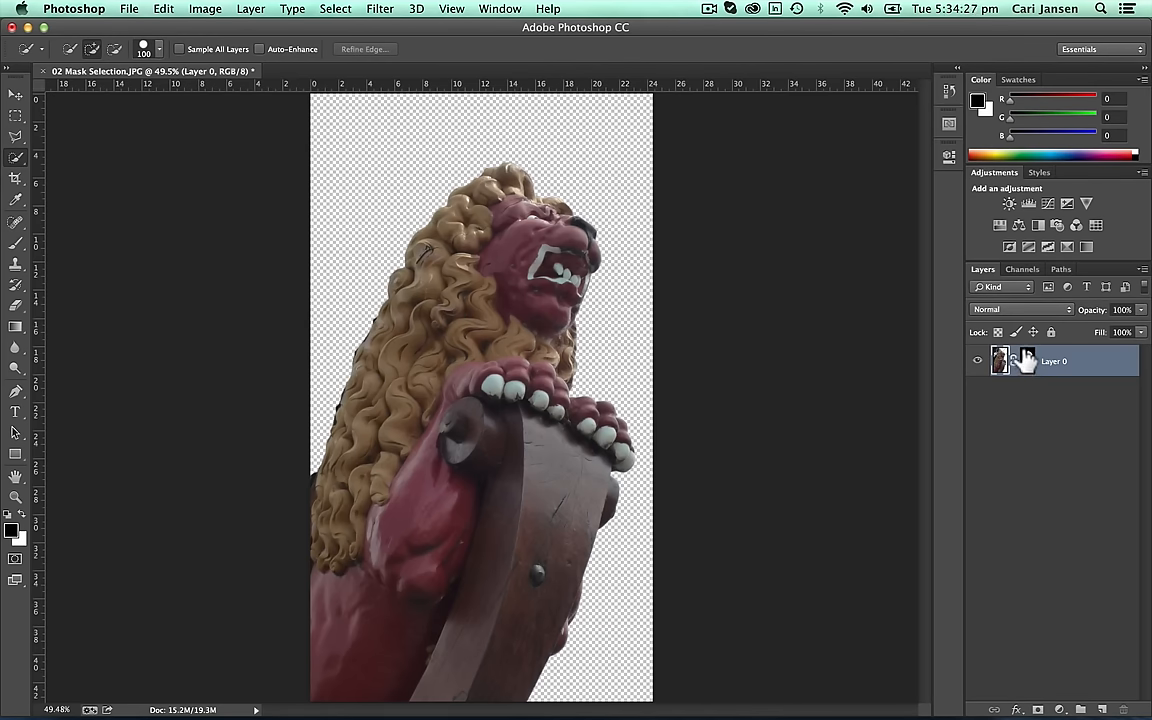
Select Layer 0's mask thumbnail to show its Properties panel
click(1027, 361)
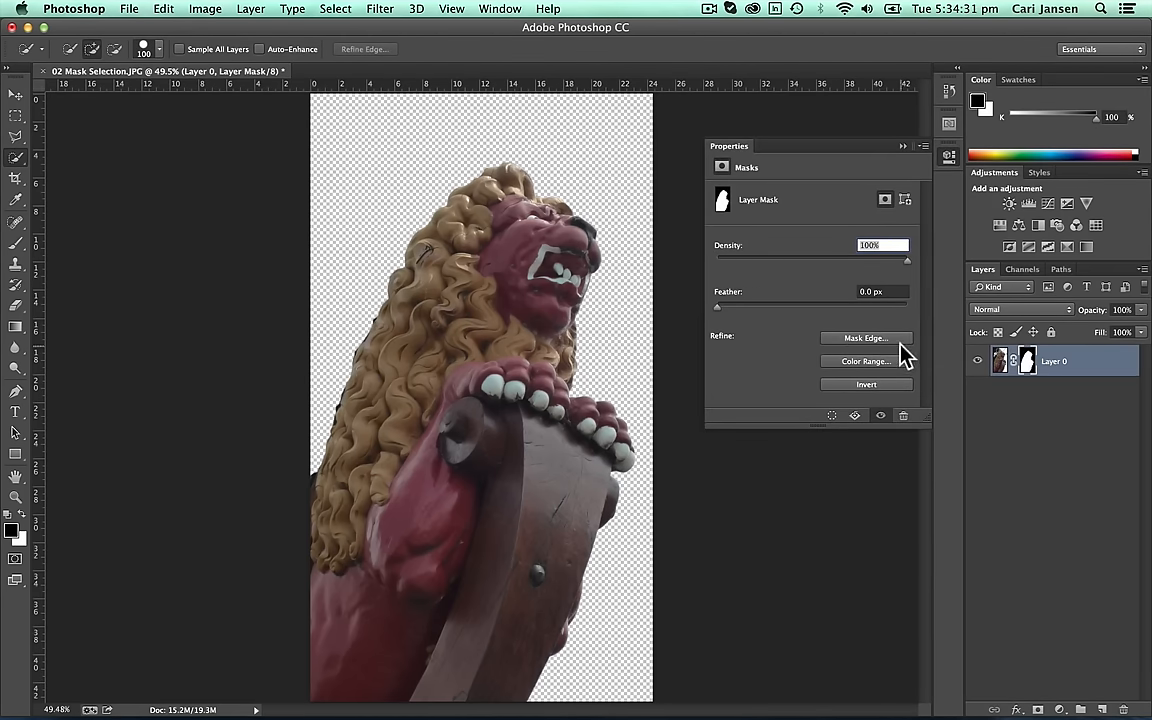
click(864, 337)
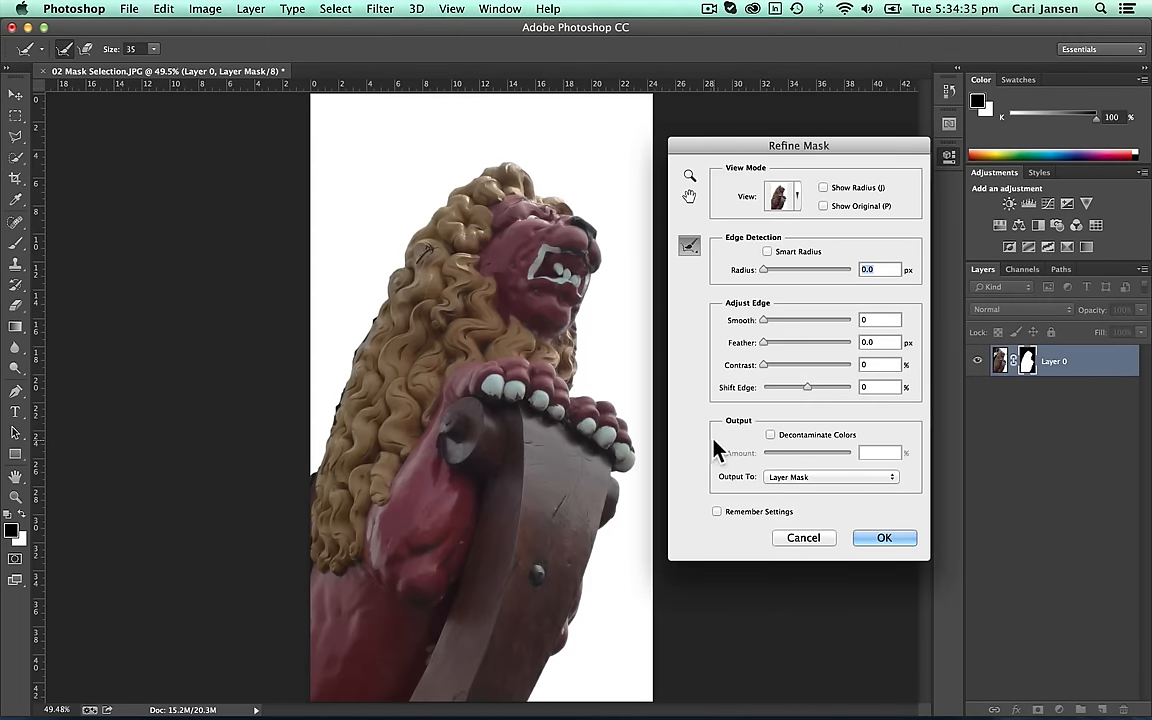
mouse_move(703, 456)
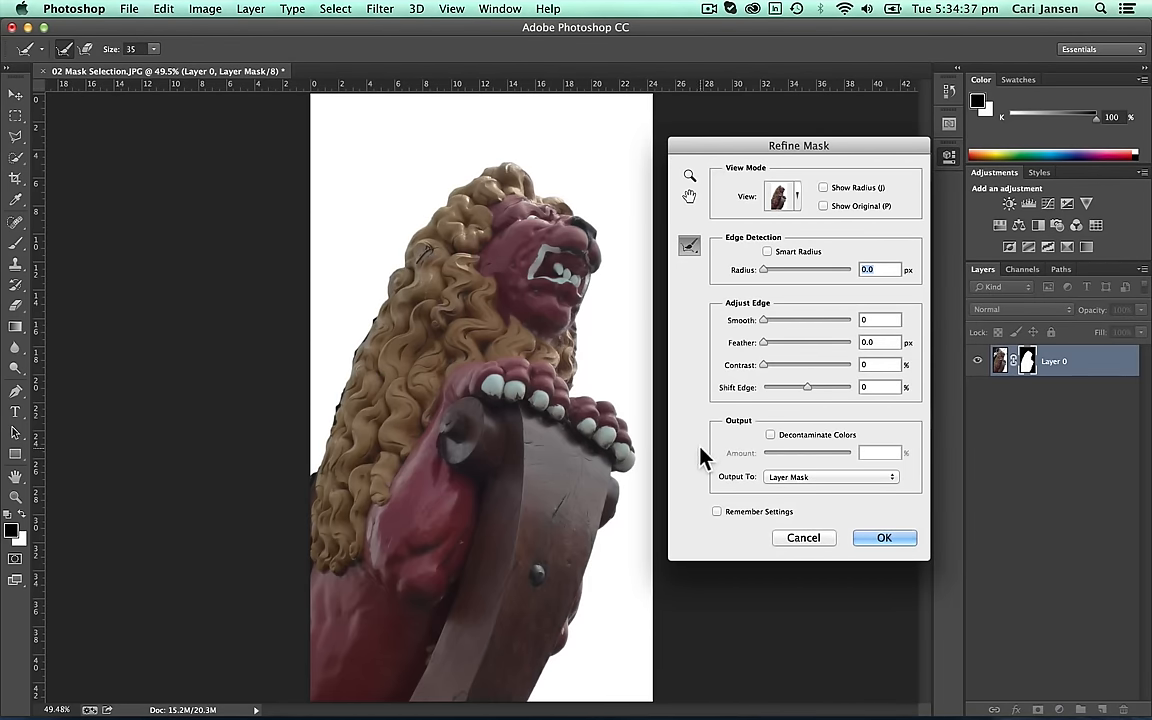
mouse_move(795, 388)
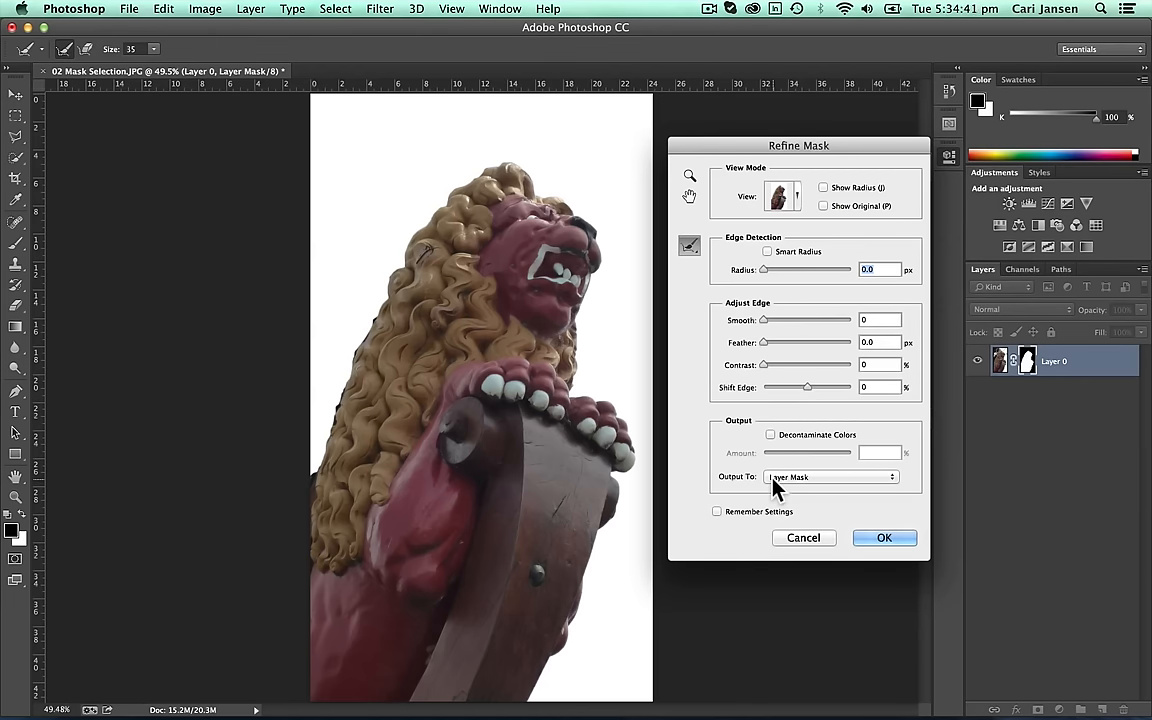
mouse_move(1025, 375)
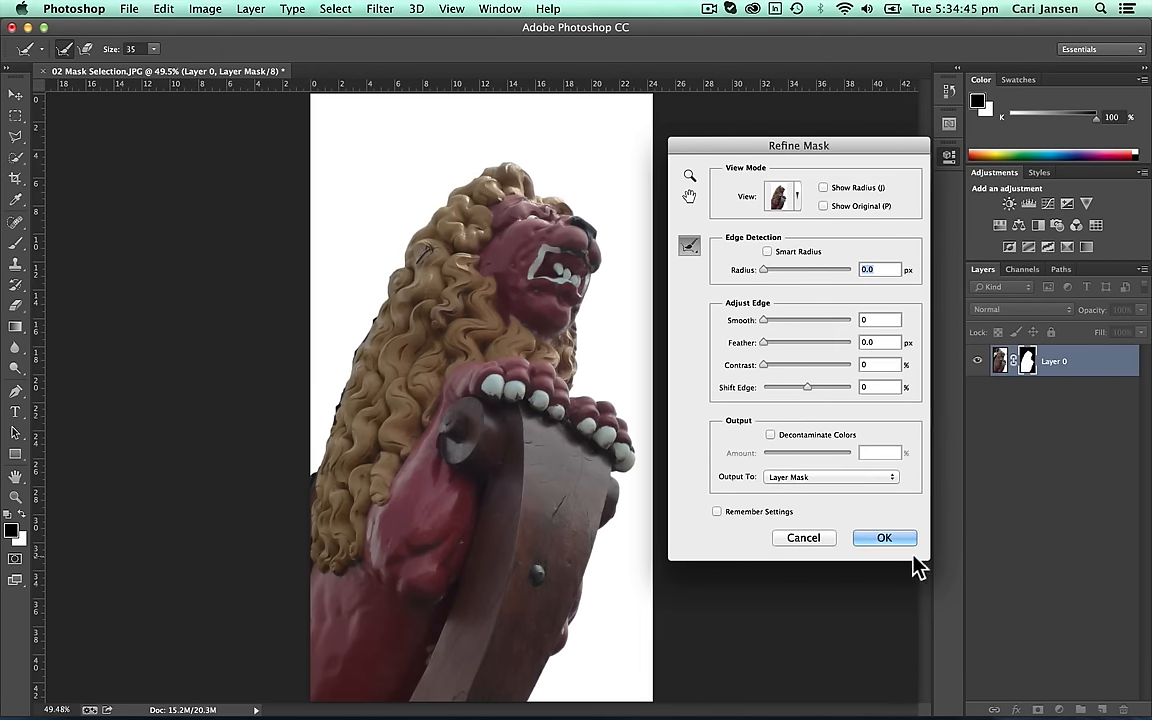
click(884, 538)
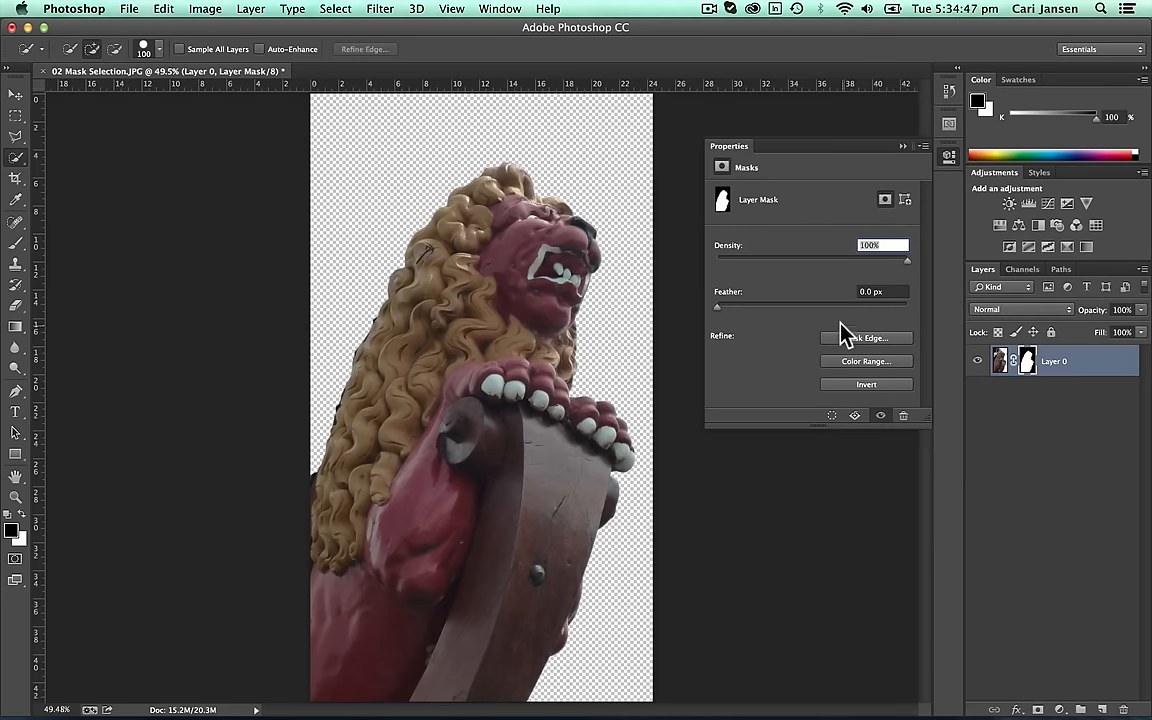
mouse_move(975, 310)
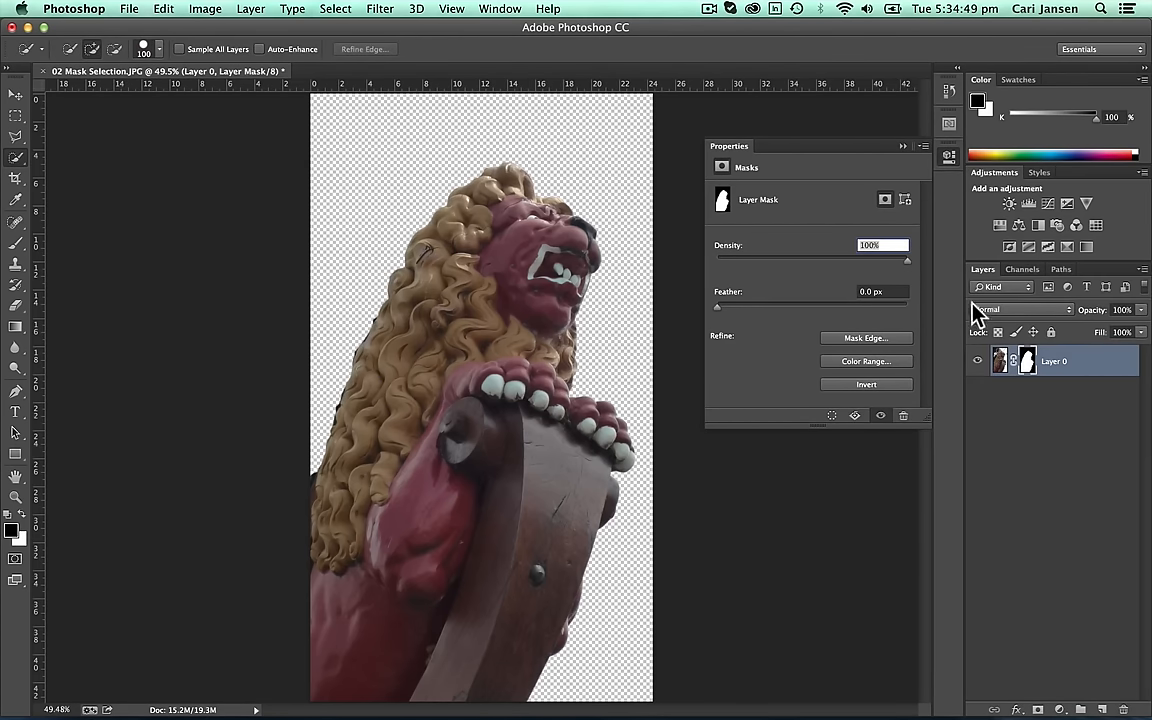
mouse_move(808, 330)
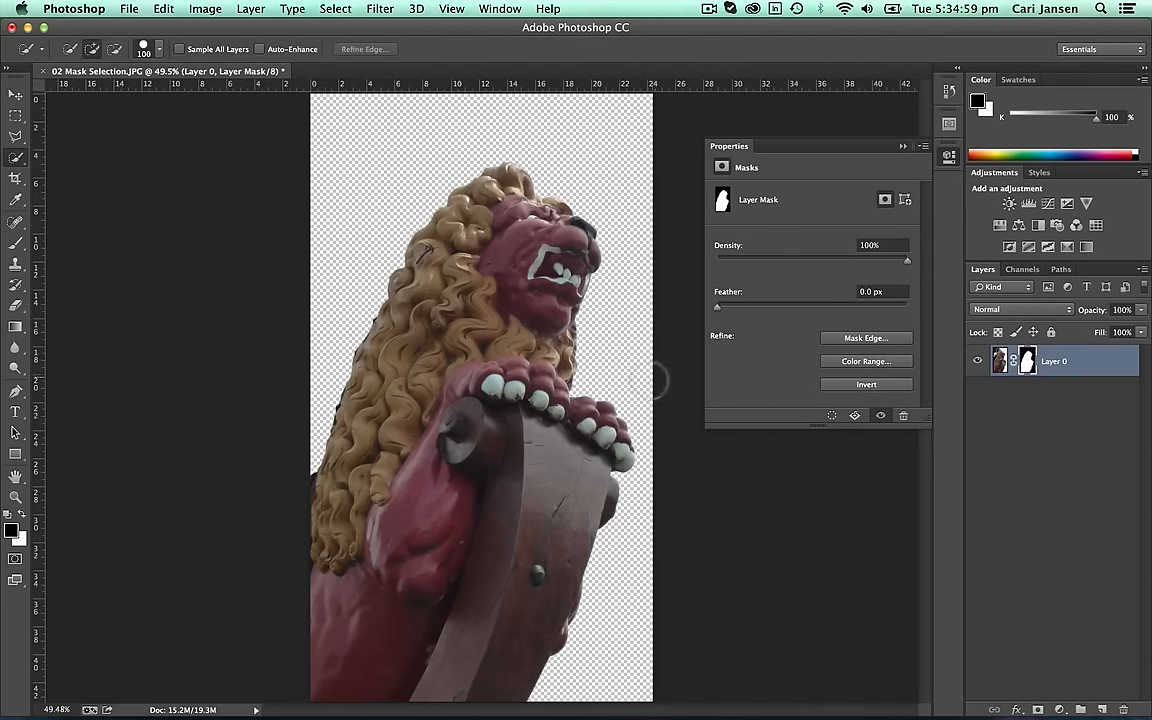
click(949, 157)
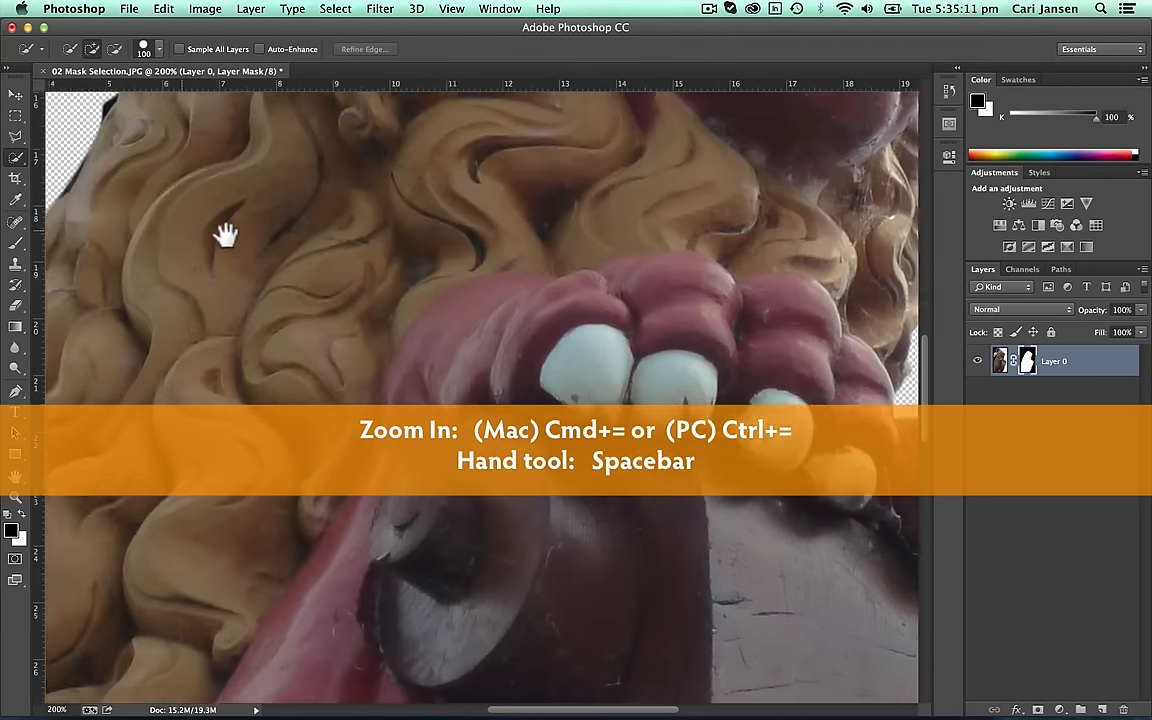
Pan the zoomed view across the lion's mane
drag(225, 235, 490, 238)
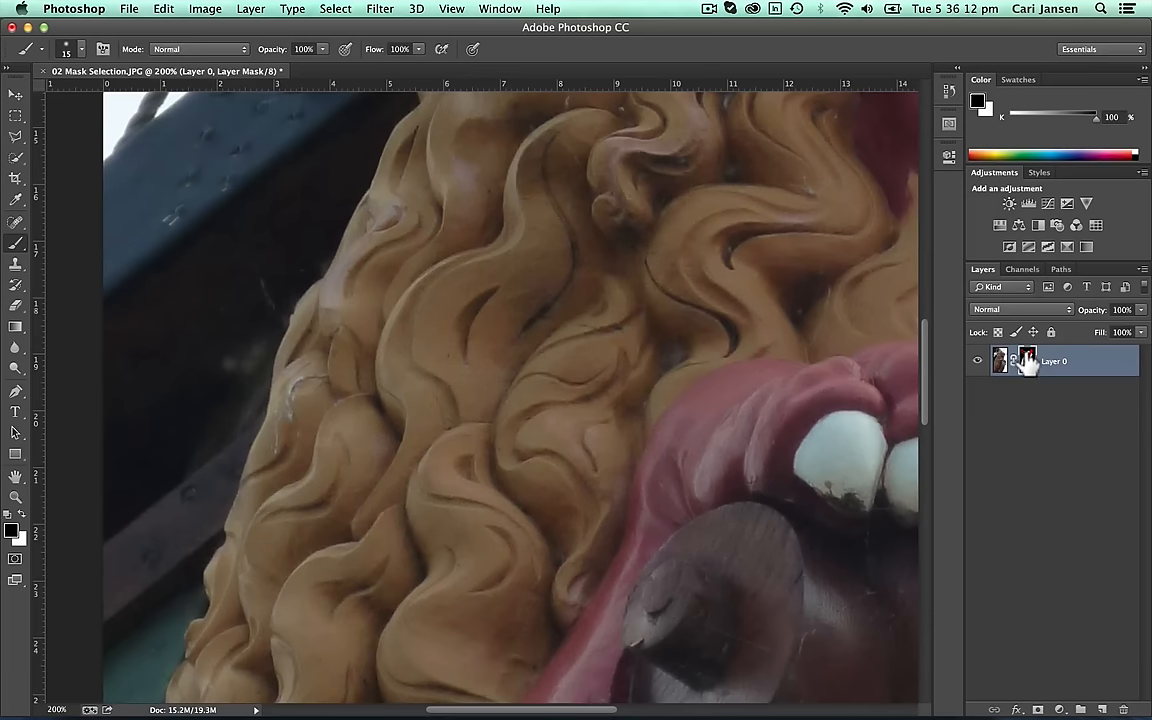
Turn Layer 0's mask back on from its thumbnail
click(1027, 361)
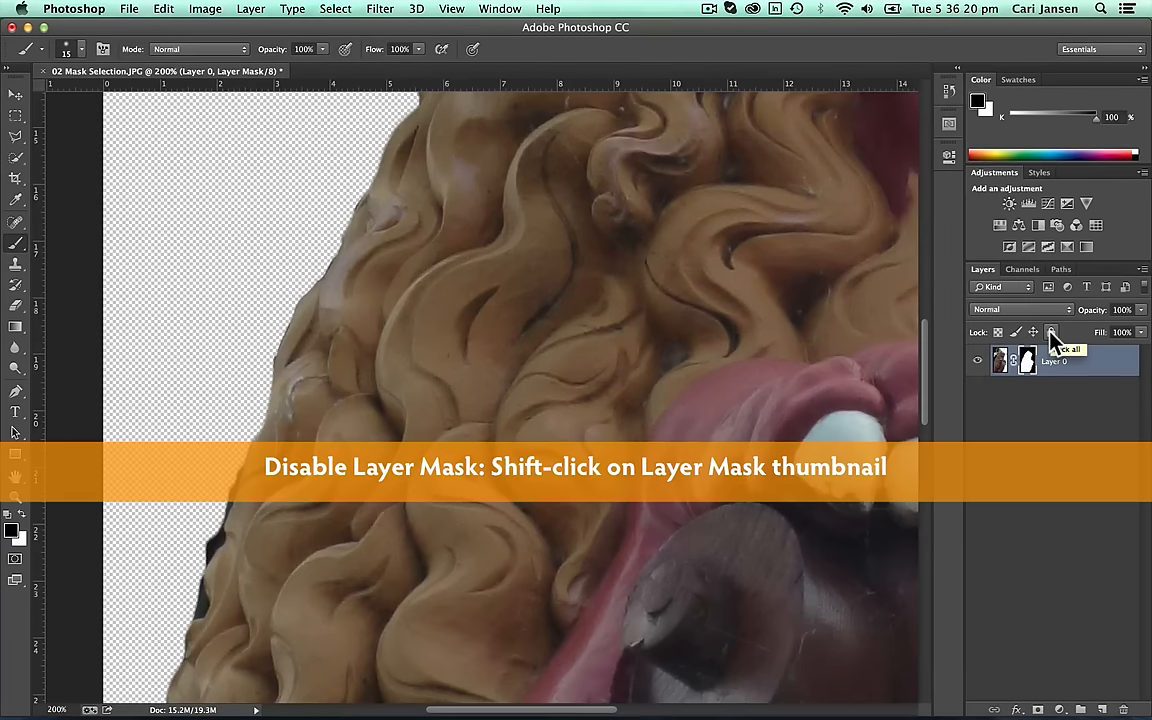
click(1027, 360)
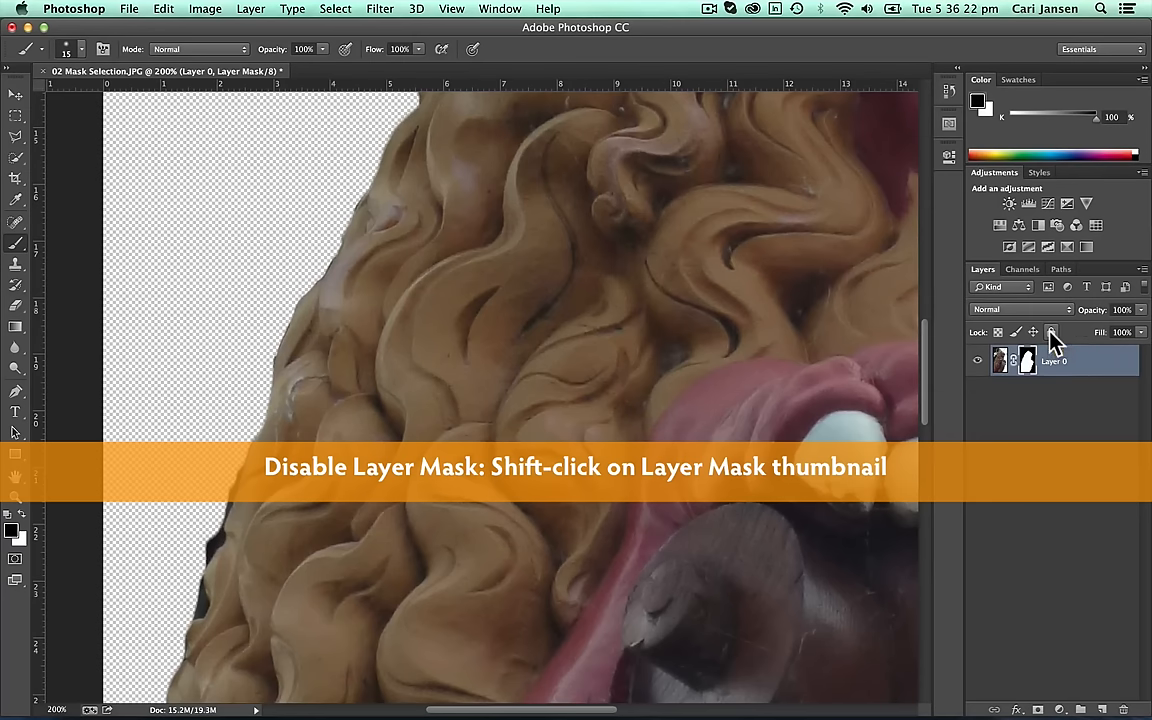